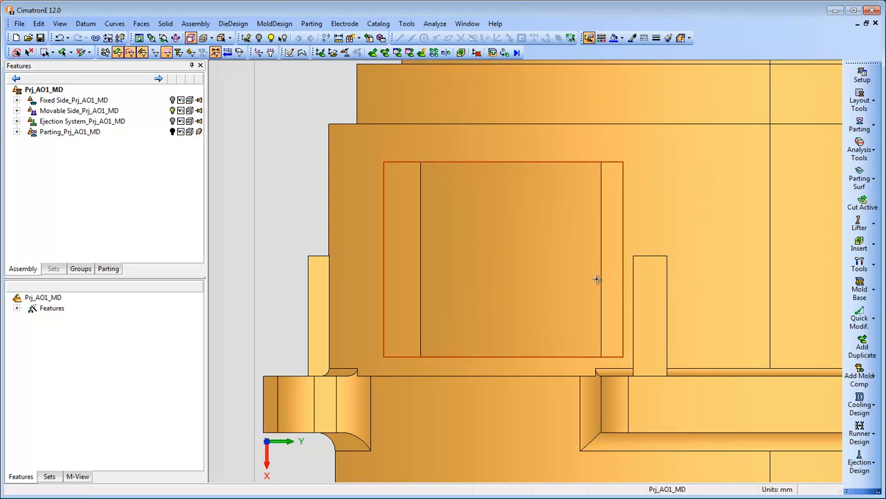
pyautogui.moveTo(133, 314)
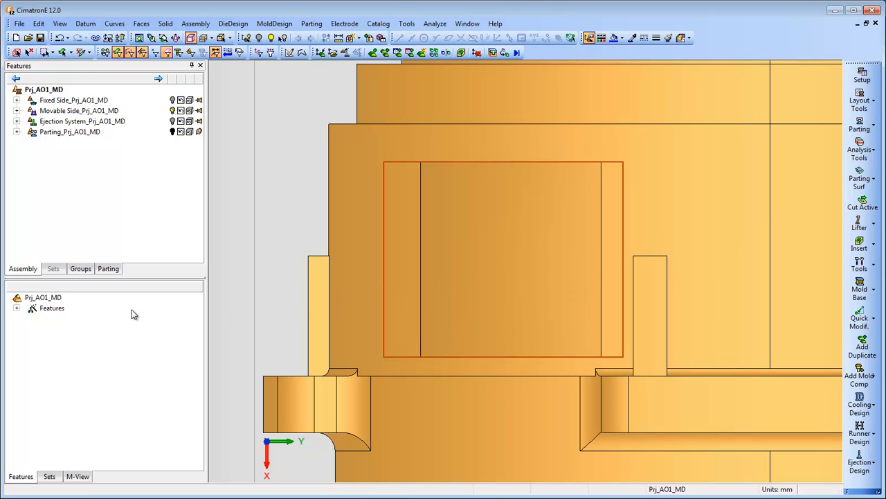
# Exit the Sketcher, keeping the rectangular profile beneath the part's cylindrical body
pyautogui.click(17, 307)
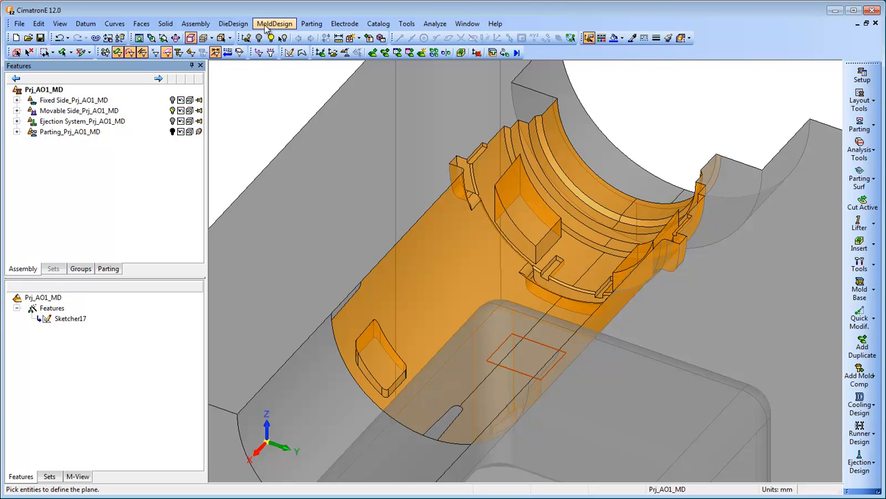
# Add an insert from the rectangle sketch, top defined By Object, with a preset relief-corner radius
pyautogui.click(274, 22)
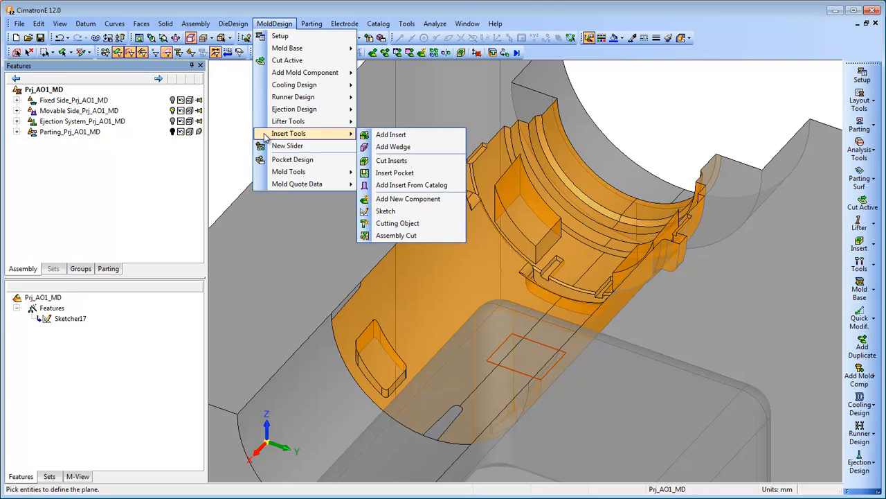
pyautogui.click(391, 134)
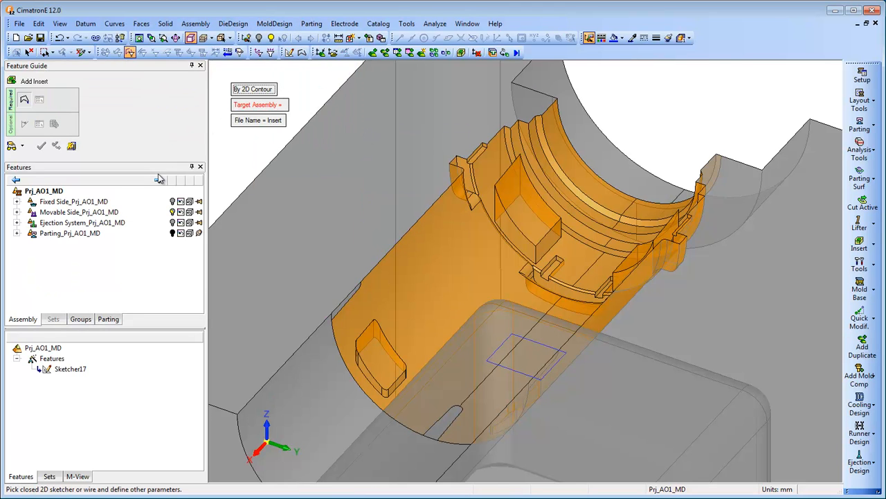
pyautogui.click(78, 212)
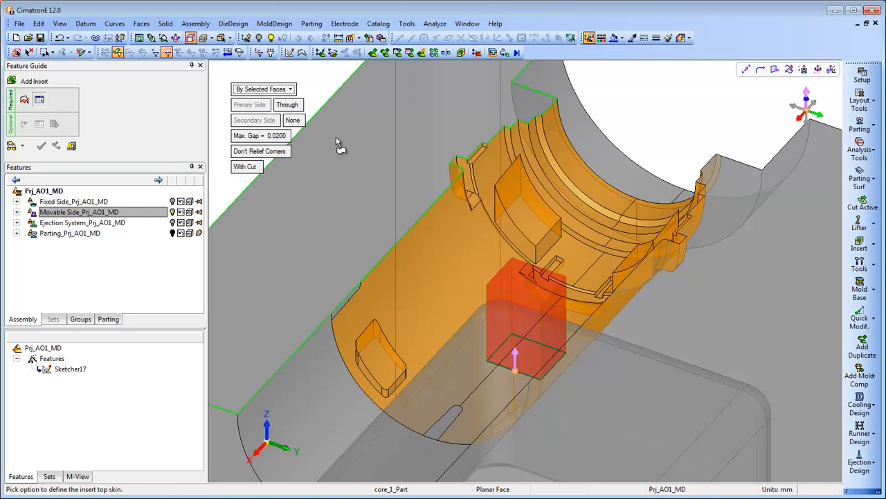
pyautogui.click(263, 89)
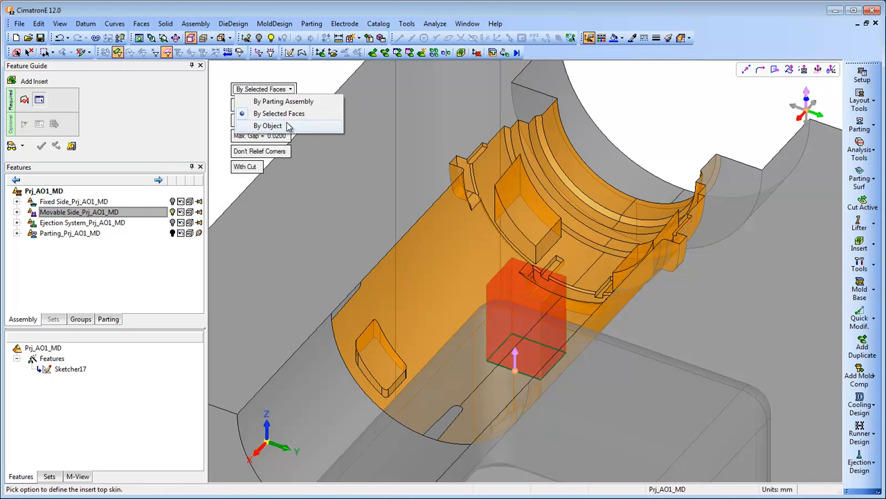
pyautogui.click(269, 125)
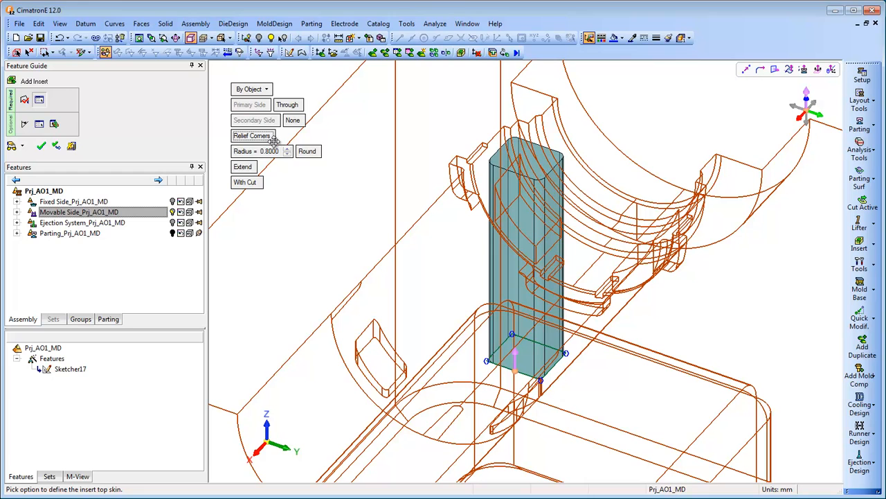
pyautogui.click(287, 151)
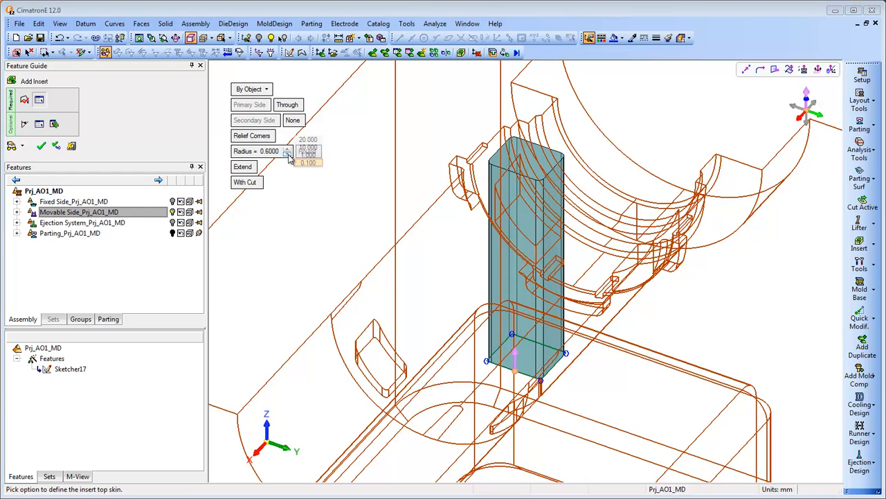
pyautogui.click(308, 162)
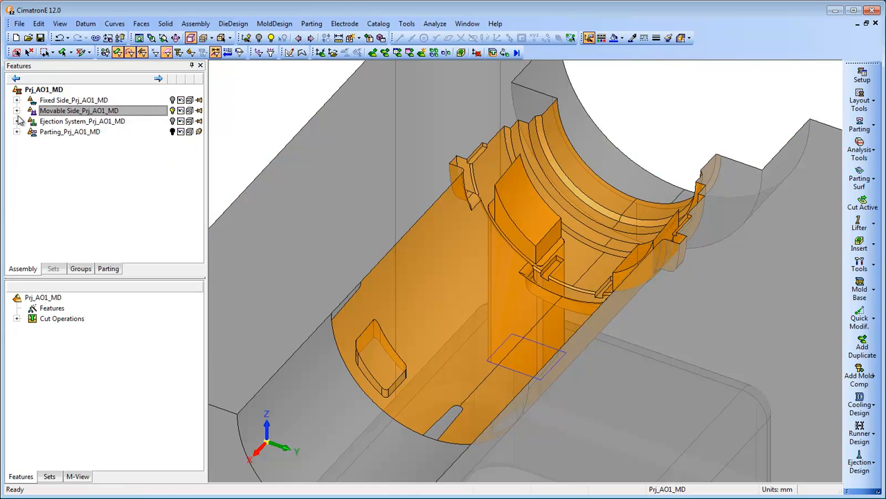
# Activate Insert#1 under the Movable Side so it is shown alone
pyautogui.click(17, 111)
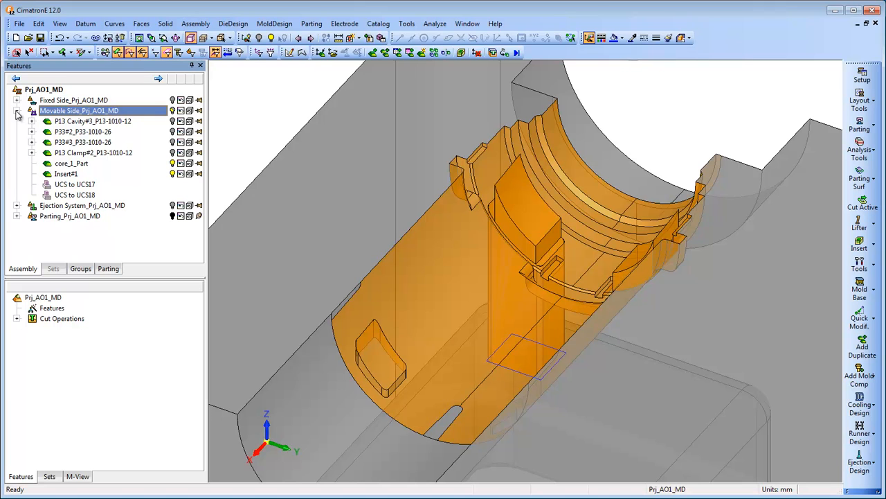
pyautogui.click(66, 173)
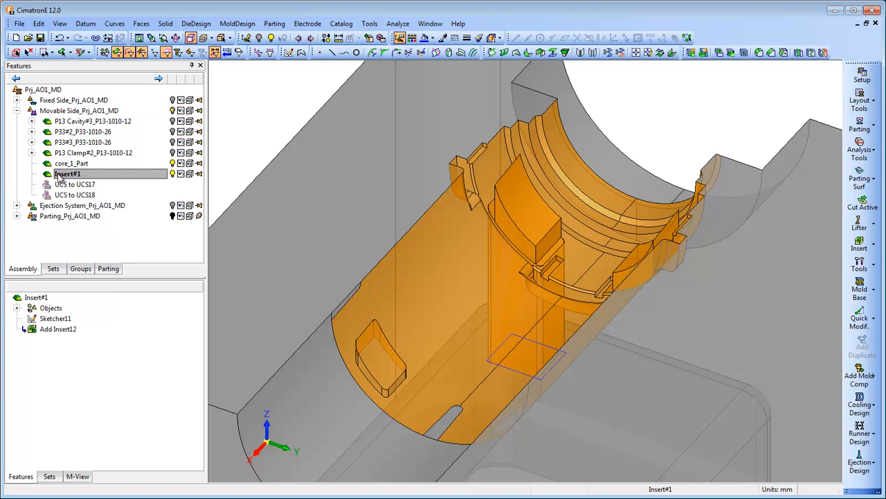
pyautogui.click(55, 317)
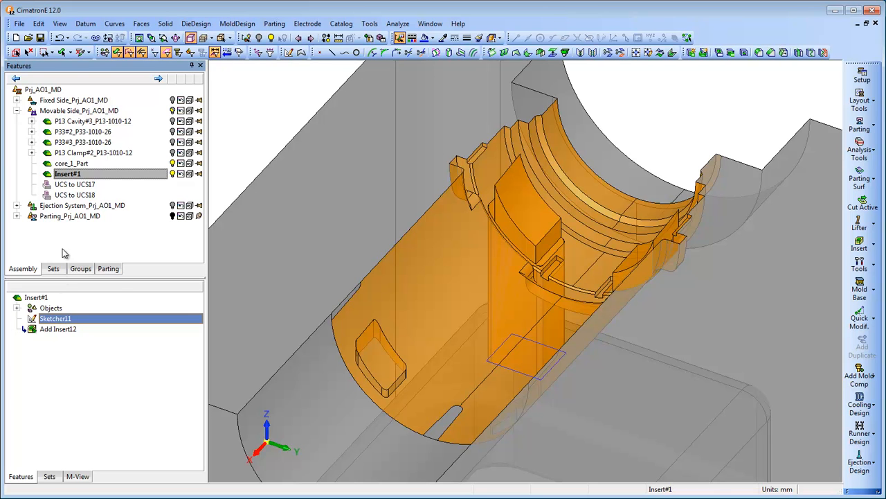
pyautogui.rightClick(68, 173)
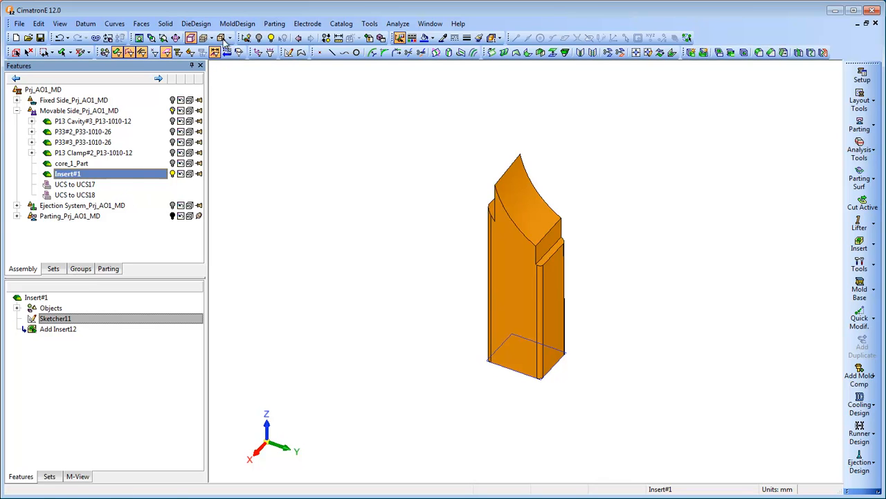
# Add a Box-type wedge with cutting object on the insert's bottom face and confirm
pyautogui.click(237, 23)
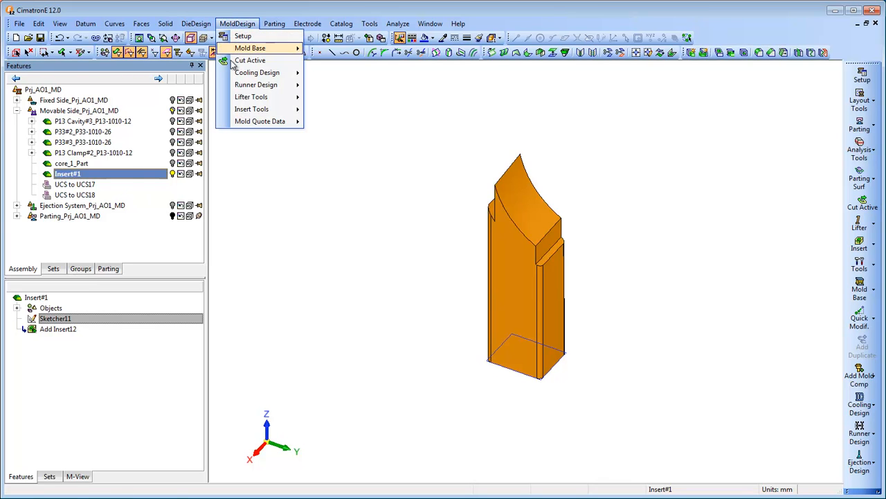
pyautogui.click(260, 108)
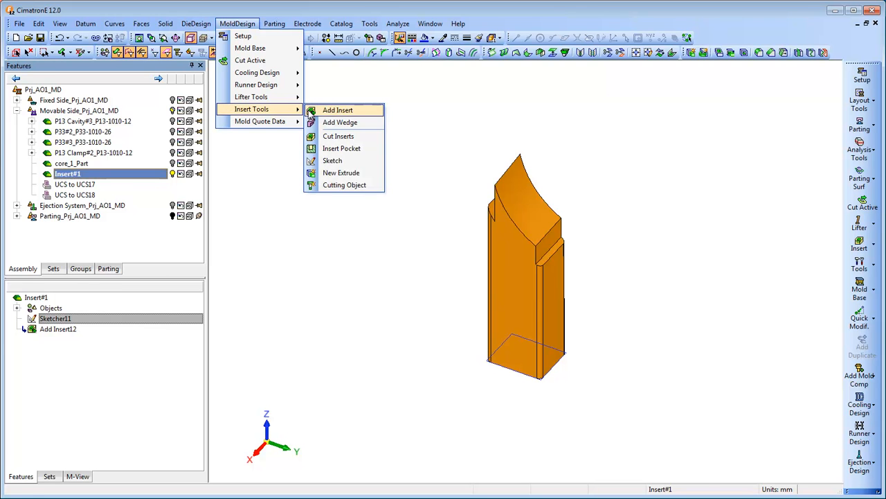
pyautogui.click(341, 122)
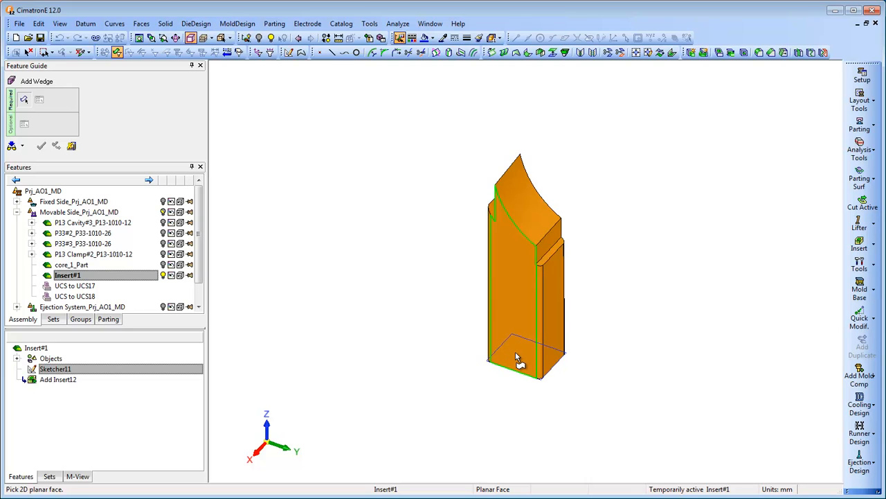
pyautogui.click(526, 360)
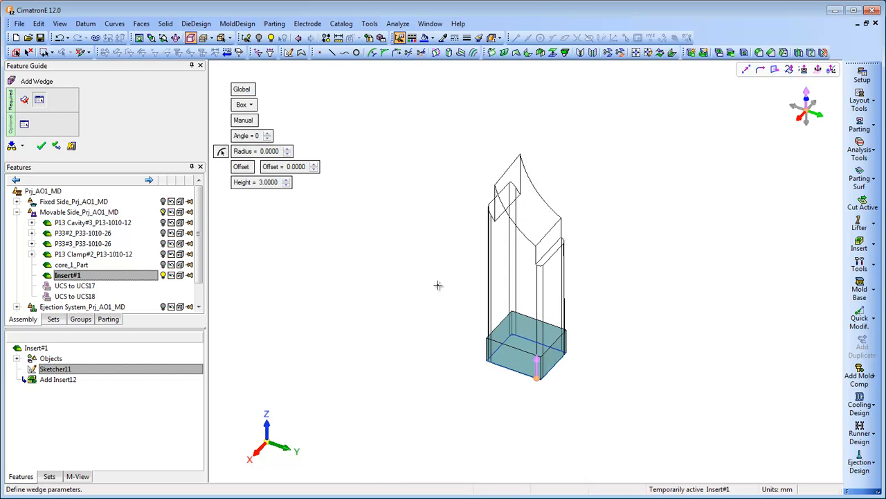
pyautogui.click(244, 104)
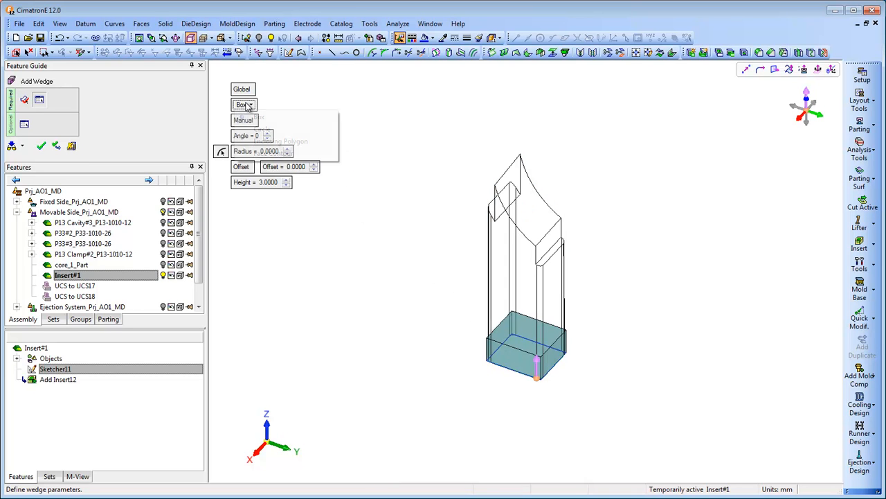
pyautogui.click(243, 105)
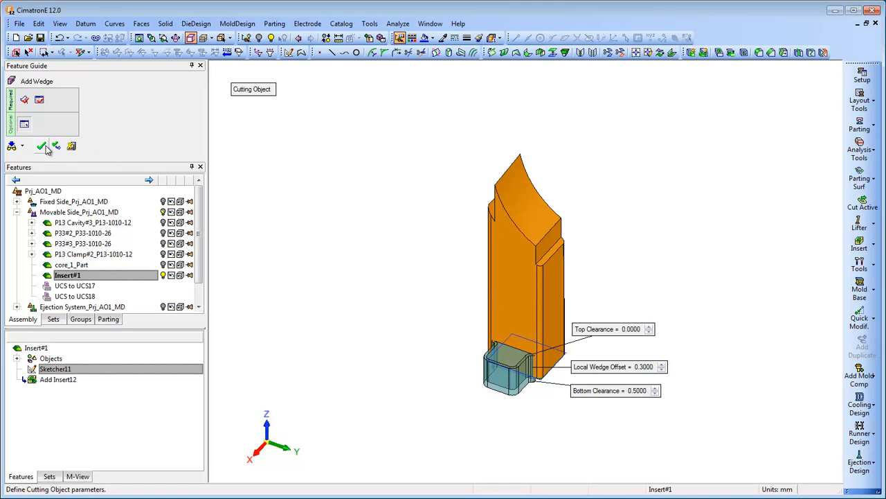
pyautogui.click(42, 146)
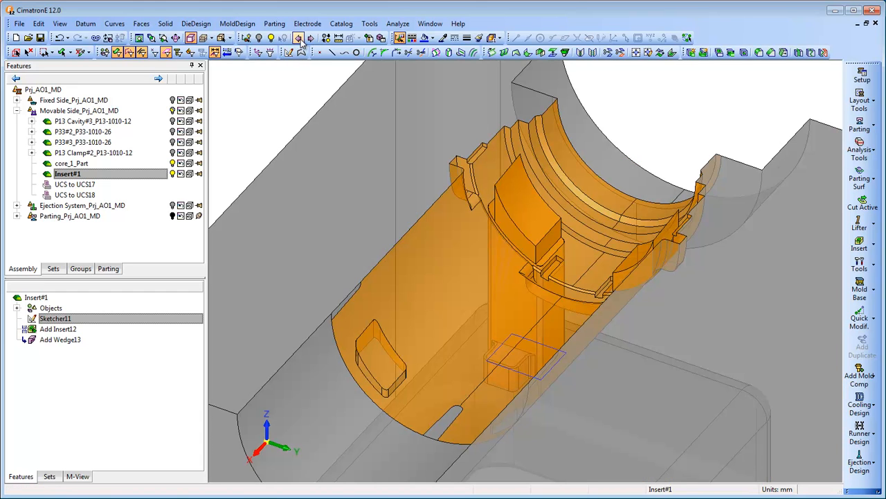
# Activate the top assembly Prj_AO1_MD, select Insert#1 and begin another Add Insert
pyautogui.click(43, 88)
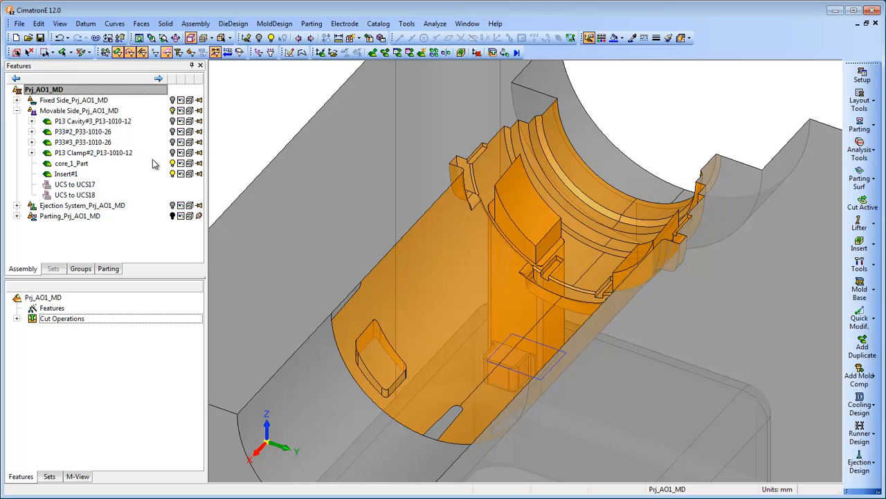
pyautogui.click(66, 174)
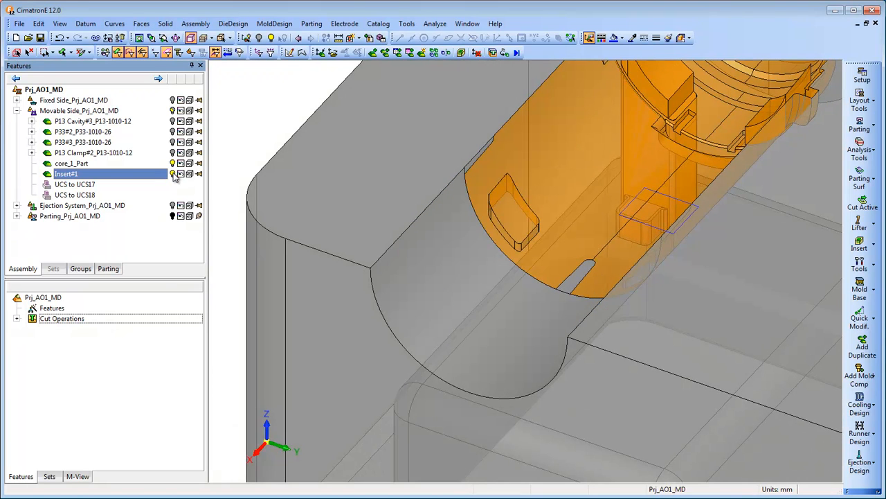
pyautogui.click(274, 22)
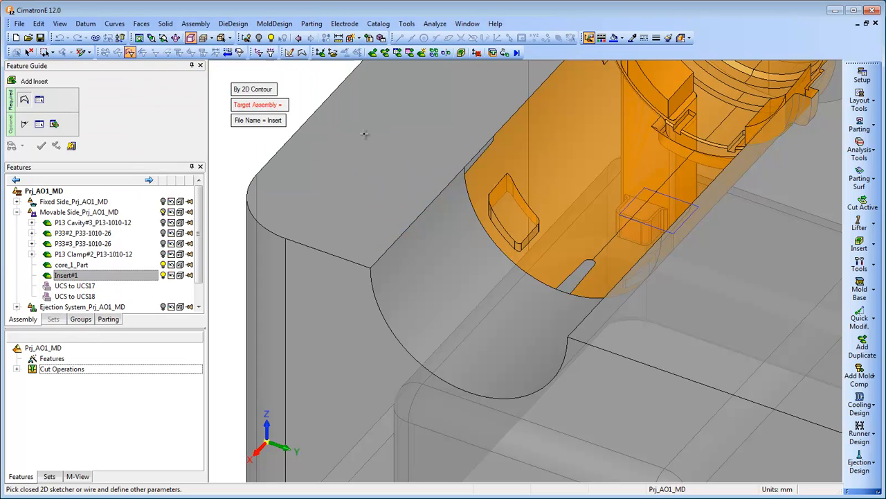
# Pick the 2D contour for the second insert and set Draft Angle Inside to 2
pyautogui.click(261, 89)
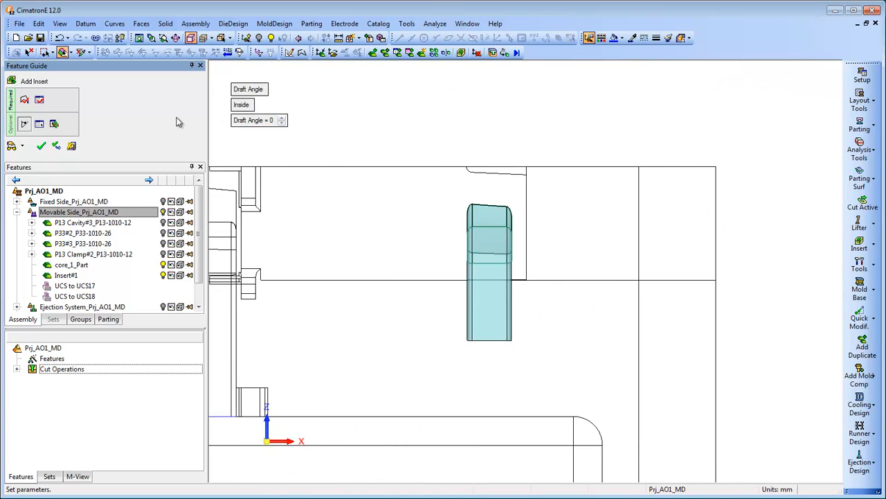
pyautogui.click(281, 120)
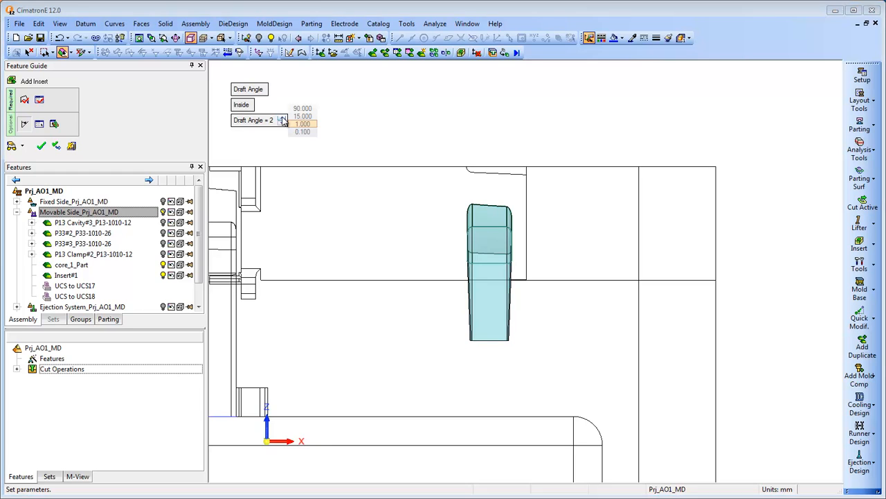